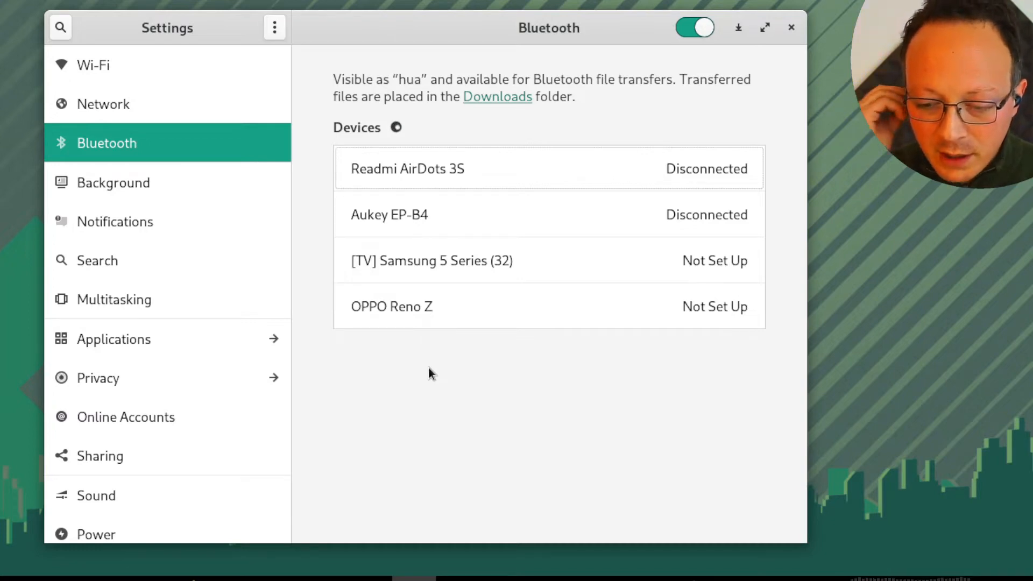
pyautogui.moveTo(457, 155)
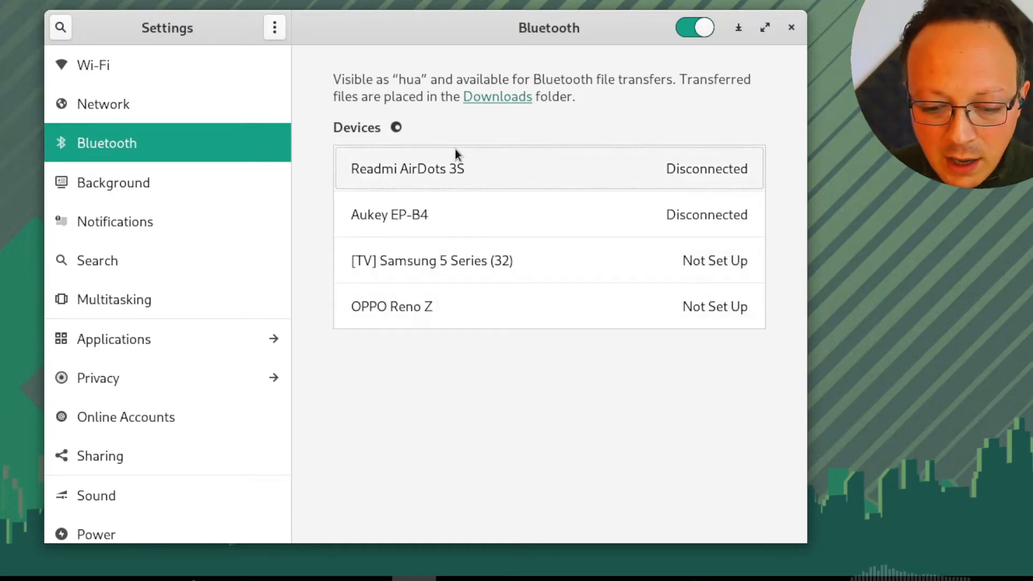
# Connect the Readmi AirDots 3S from its Bluetooth device dialog, toggling the connection off and back on.
pyautogui.click(407, 169)
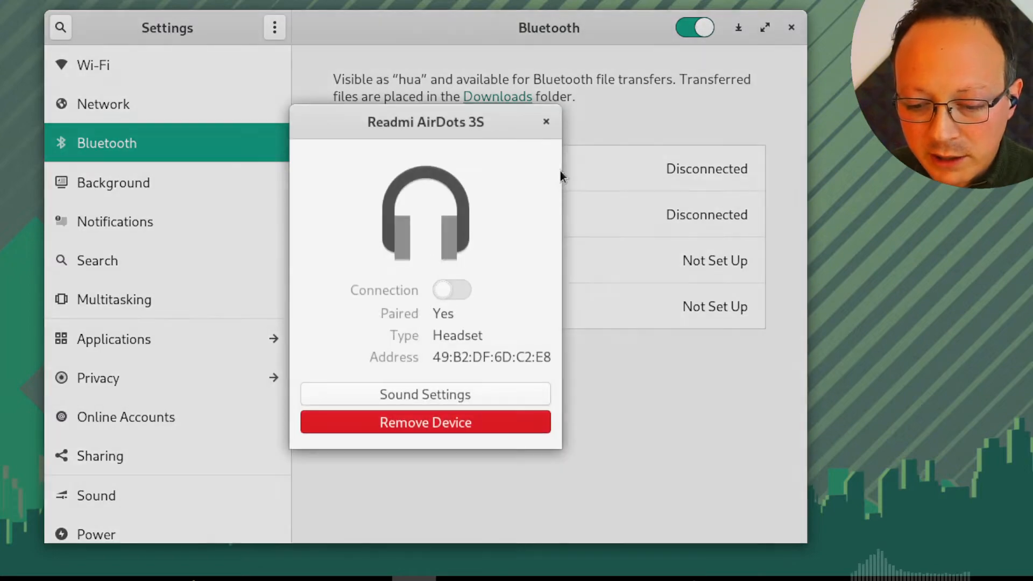
pyautogui.click(451, 290)
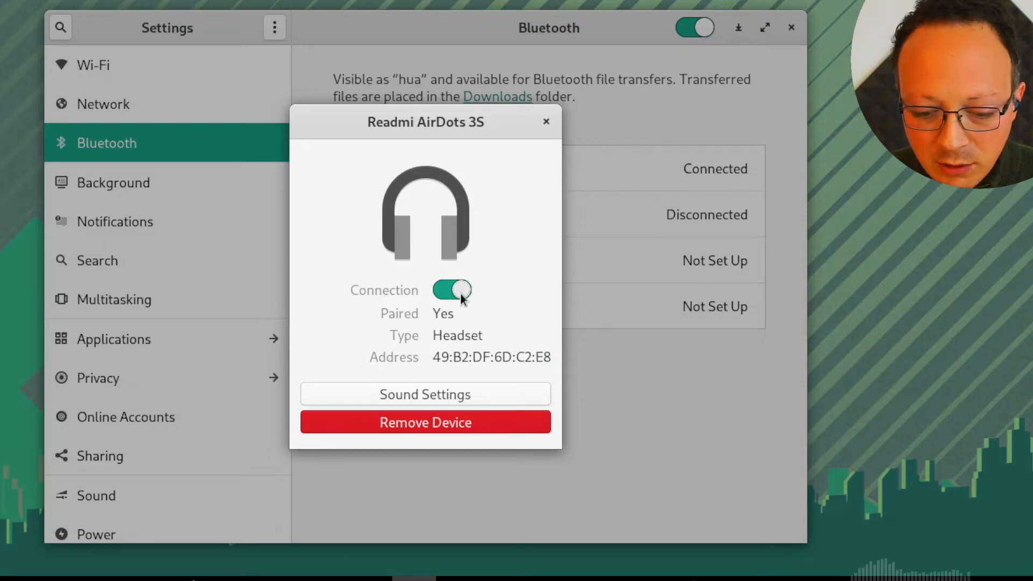
pyautogui.click(452, 290)
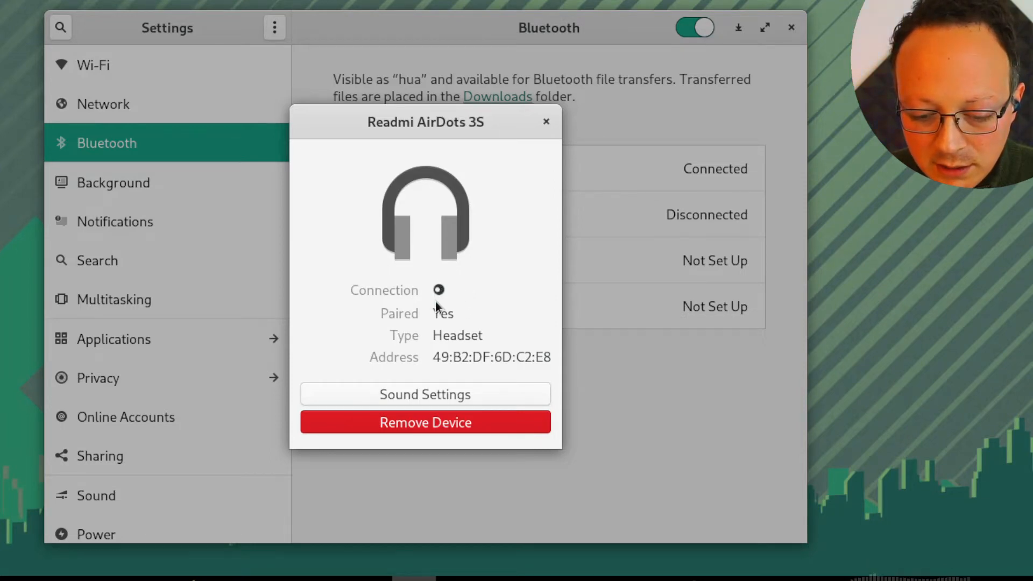
pyautogui.click(452, 290)
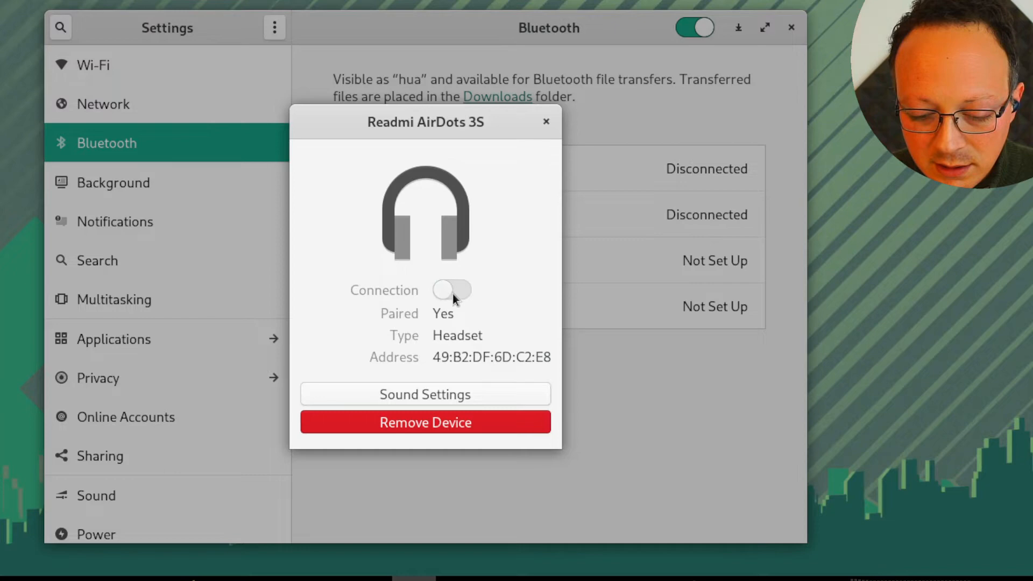
pyautogui.click(452, 289)
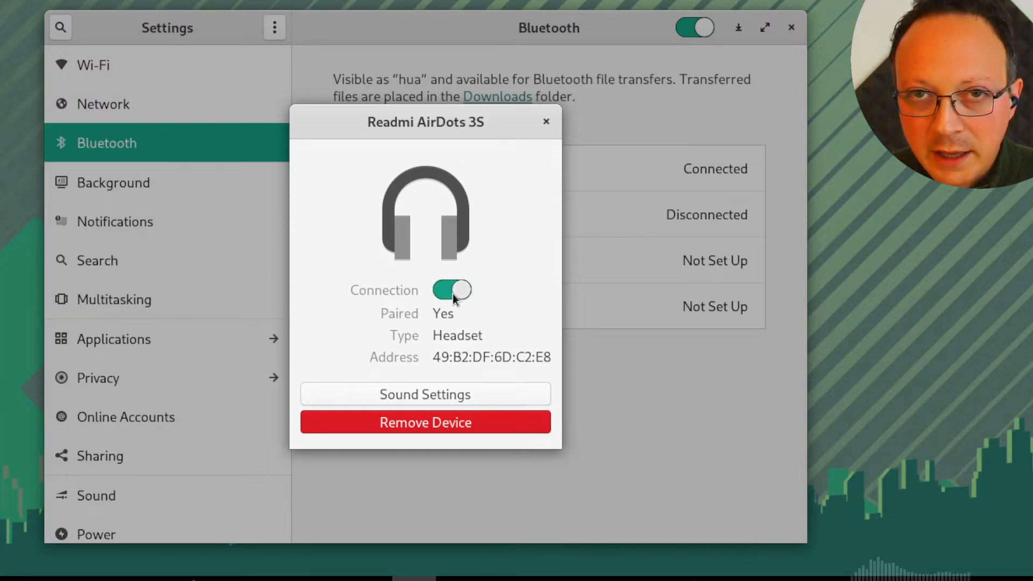
pyautogui.click(545, 122)
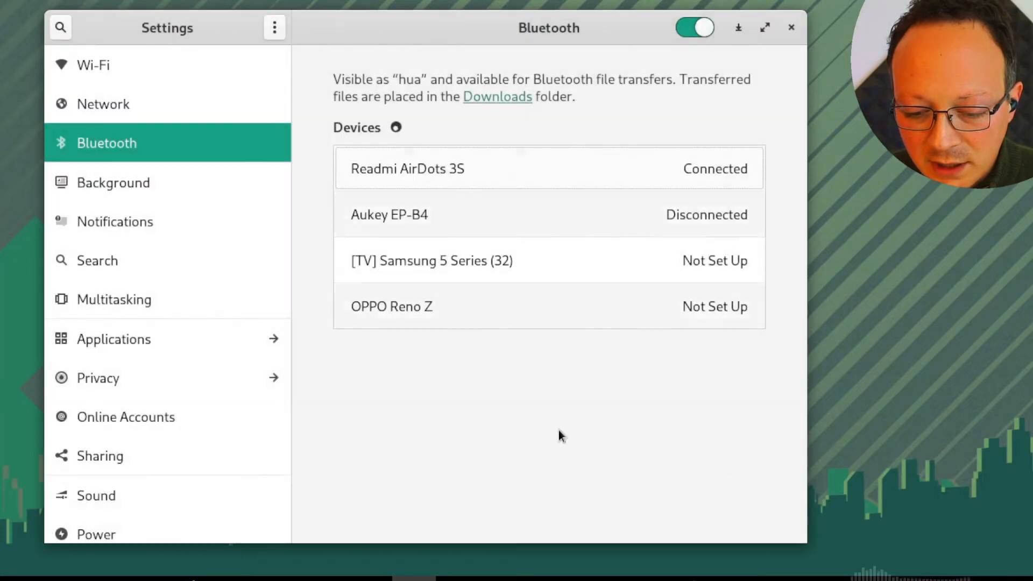
pyautogui.moveTo(186, 295)
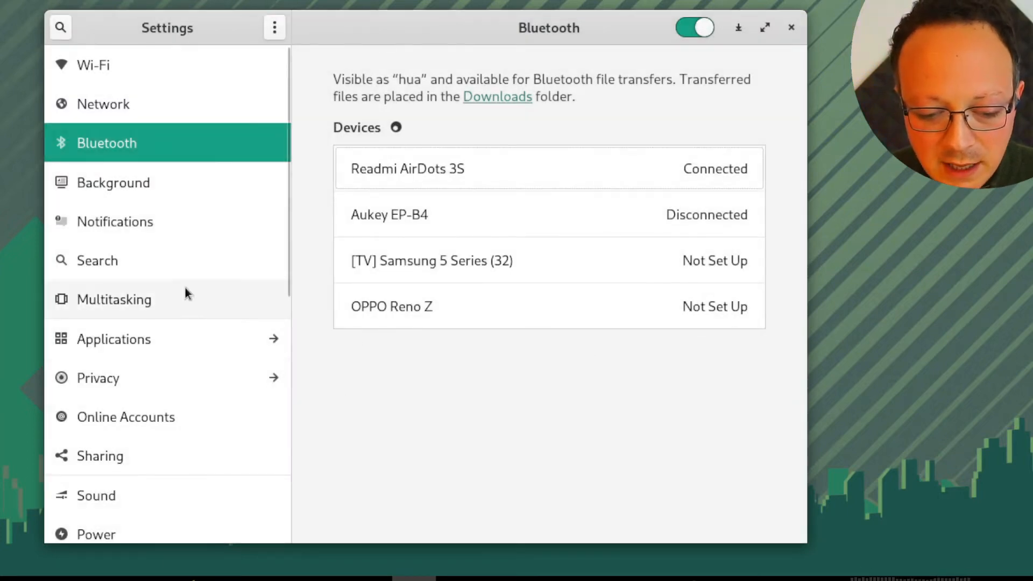
pyautogui.moveTo(119, 510)
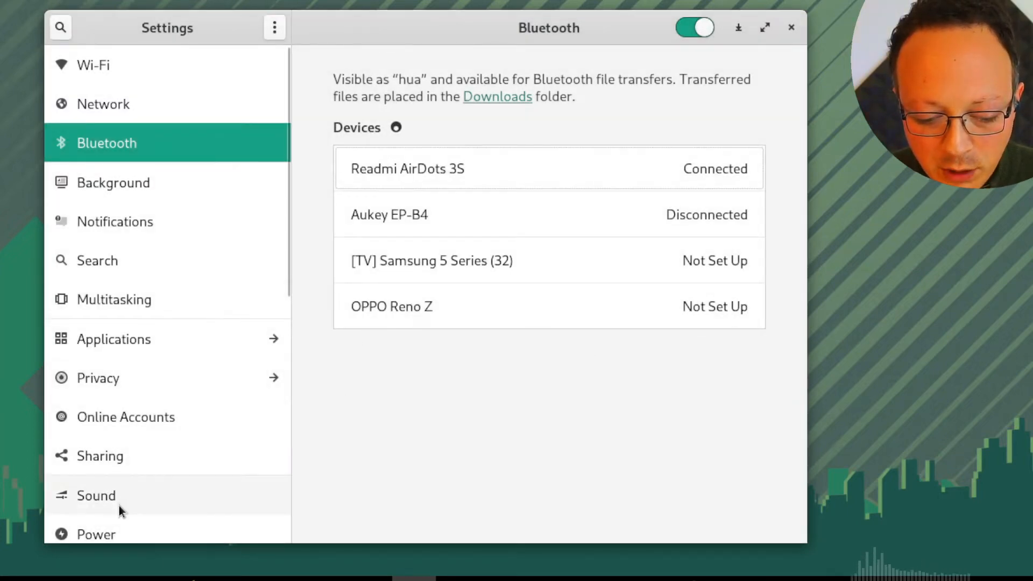
# Choose Headset - Readmi AirDots 3S as output device and play the Front Left and Front Right test sounds.
pyautogui.click(96, 495)
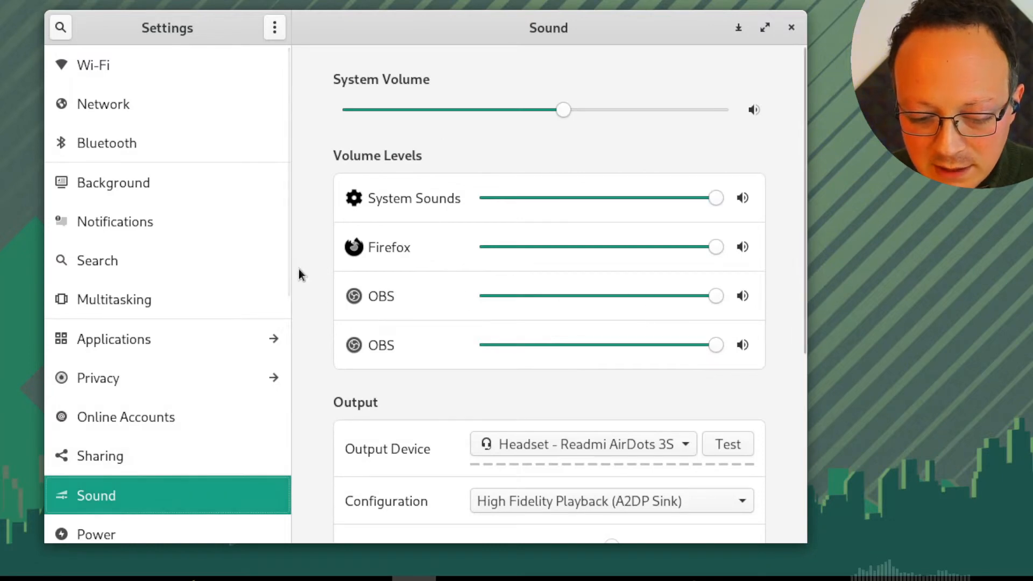
pyautogui.scroll(-3)
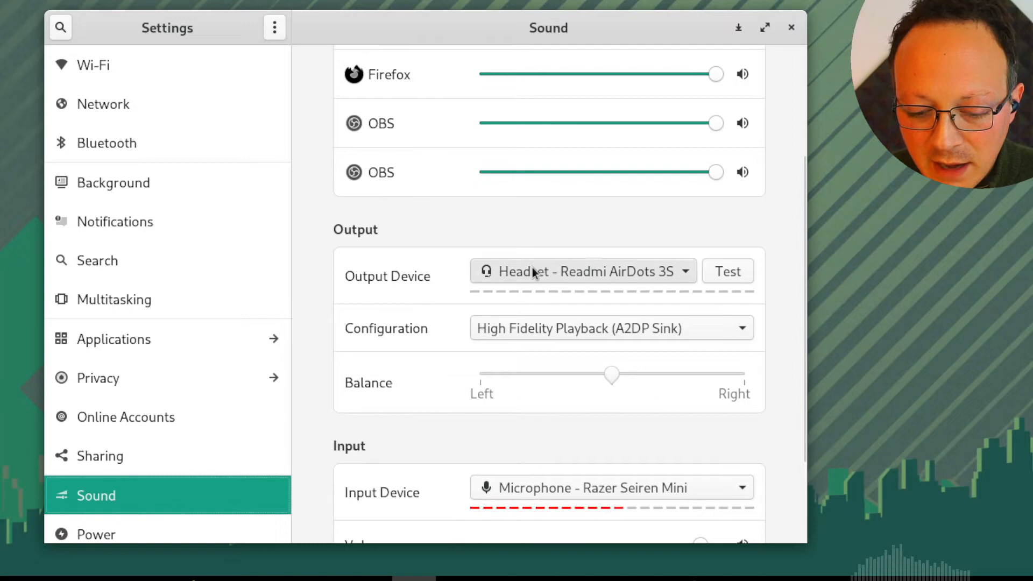
pyautogui.moveTo(438, 282)
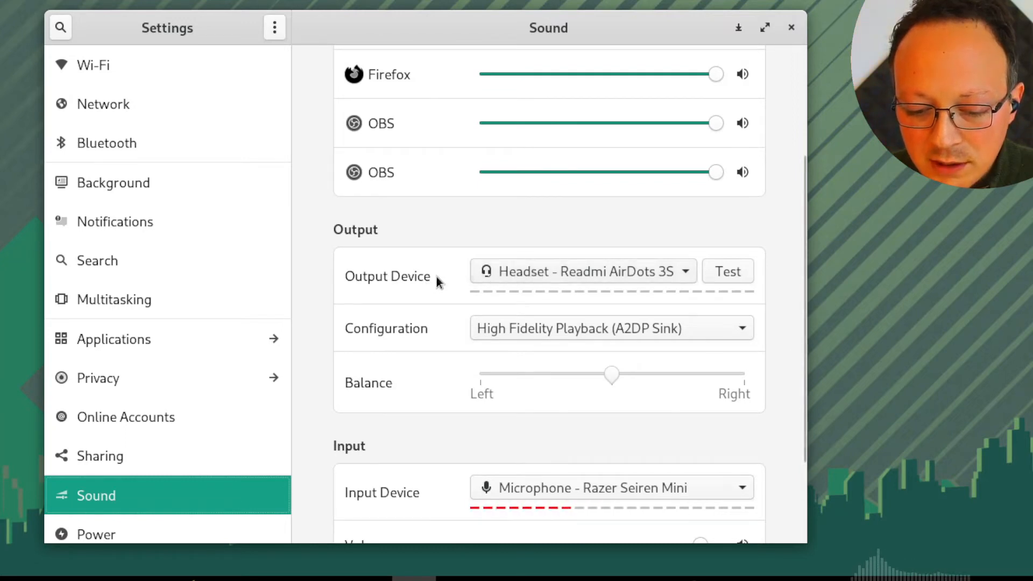
pyautogui.moveTo(528, 279)
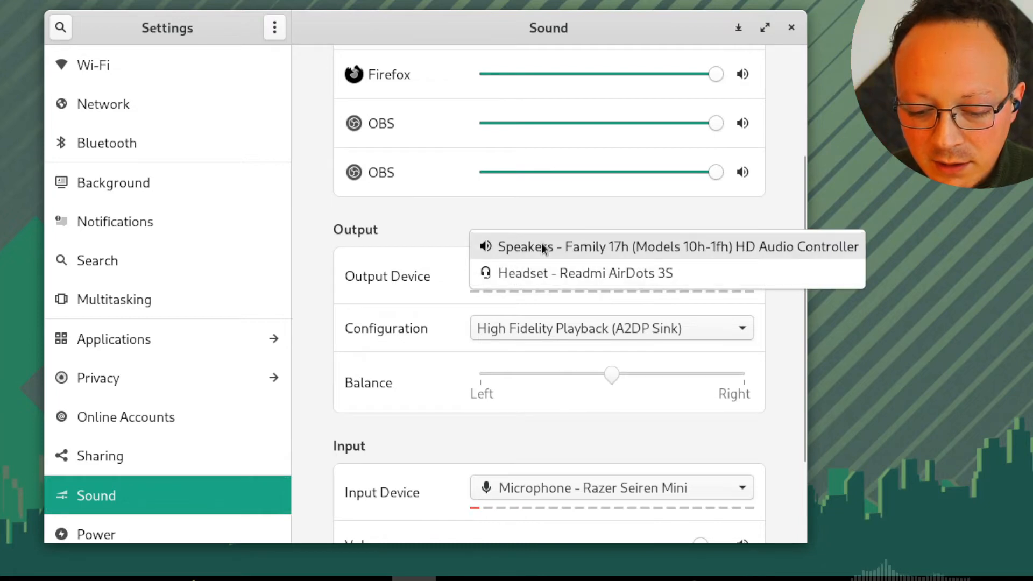
pyautogui.click(583, 272)
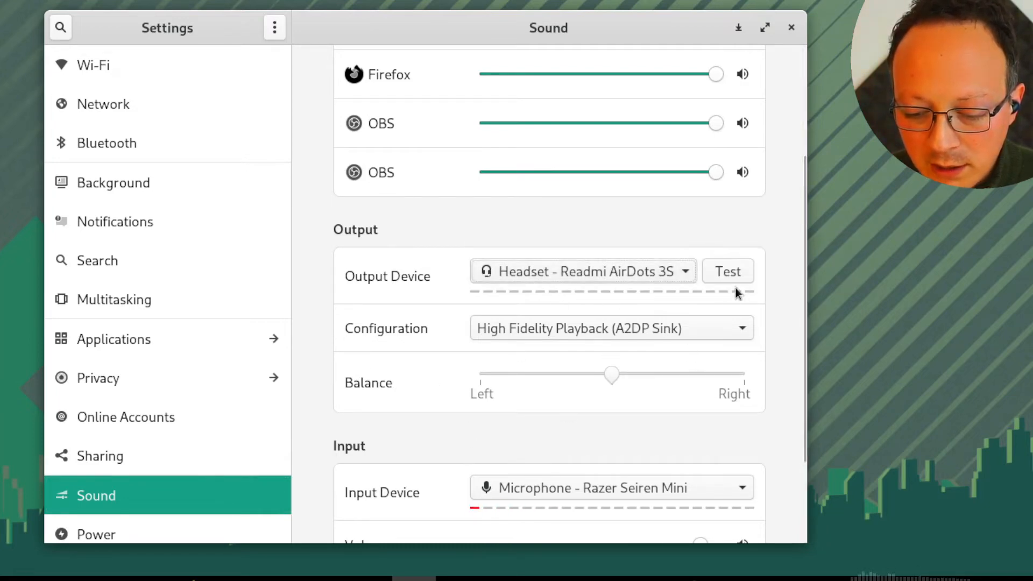
pyautogui.click(728, 271)
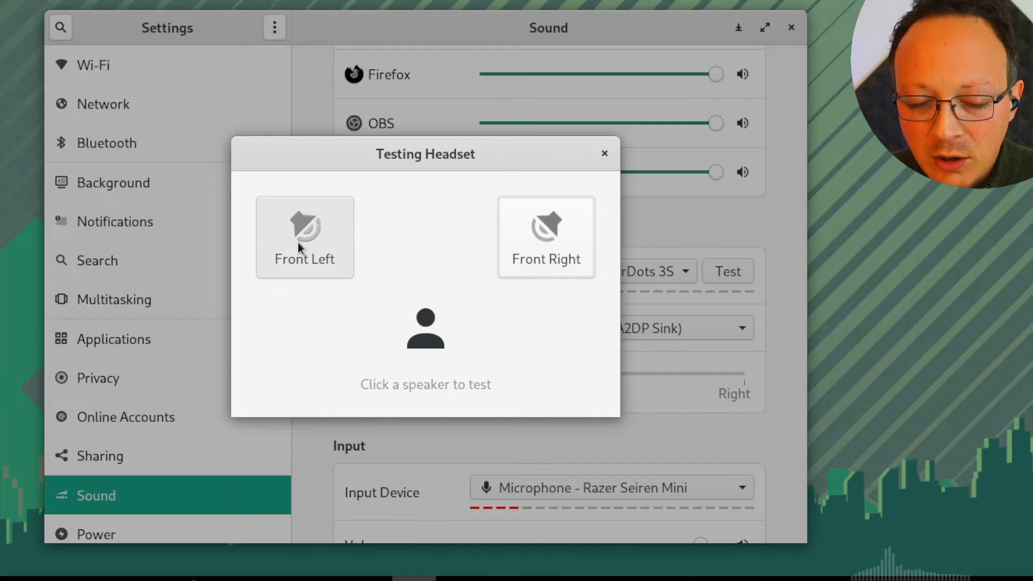
pyautogui.moveTo(373, 267)
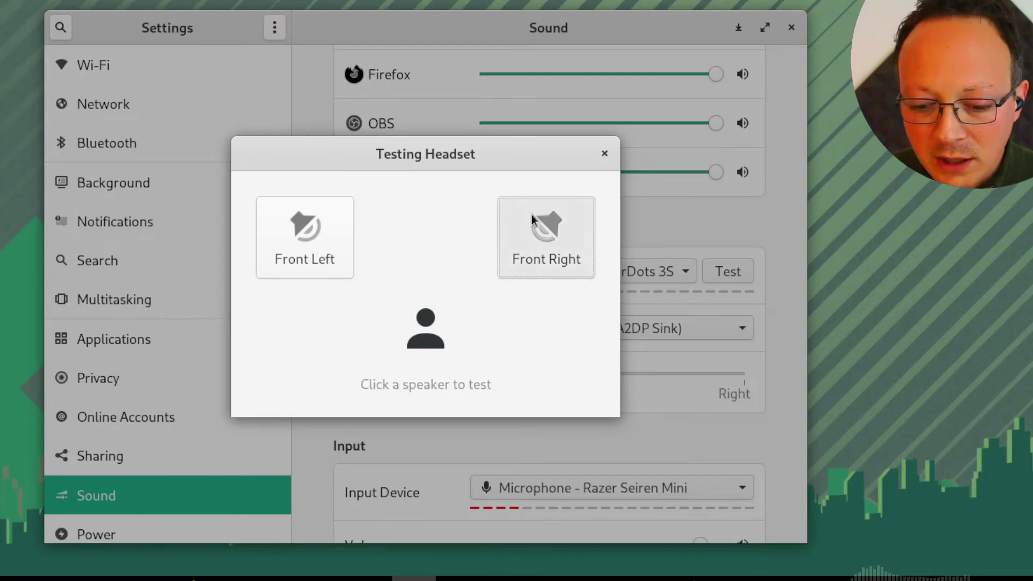
pyautogui.click(603, 154)
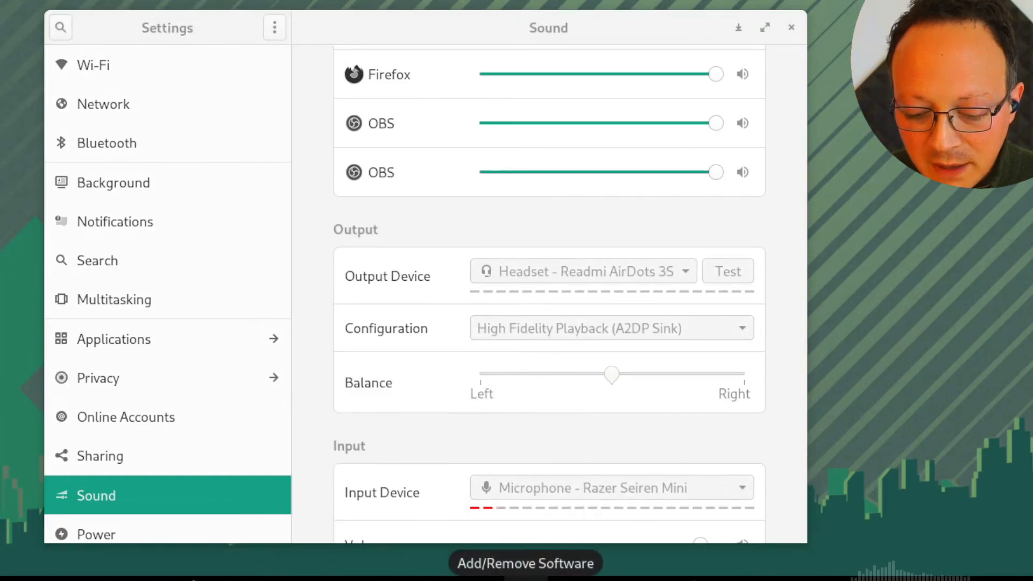
# Search Add/Remove Software for pavucontrol and select the installed pavucontrol-qt package.
pyautogui.click(525, 563)
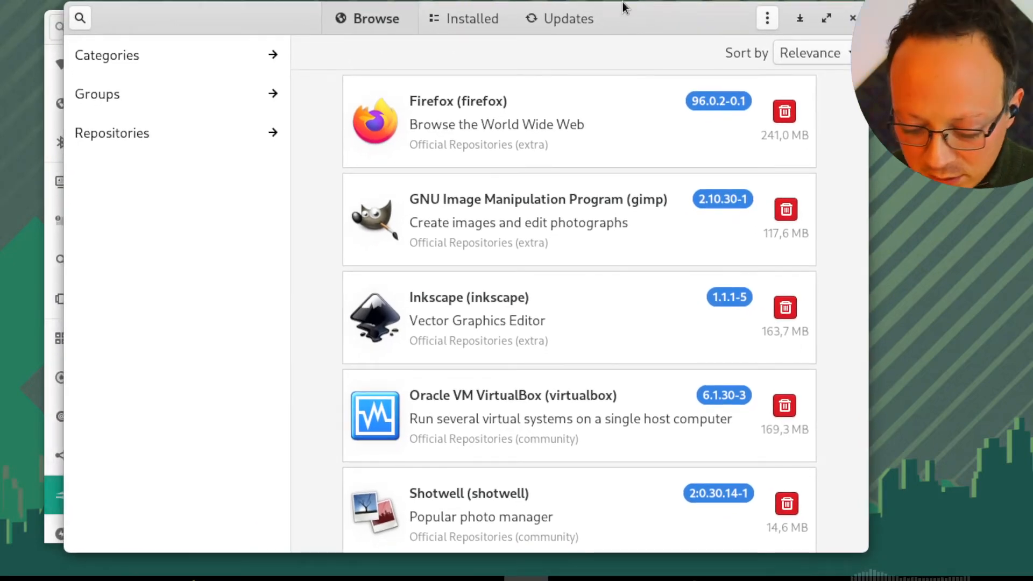
pyautogui.write('pa')
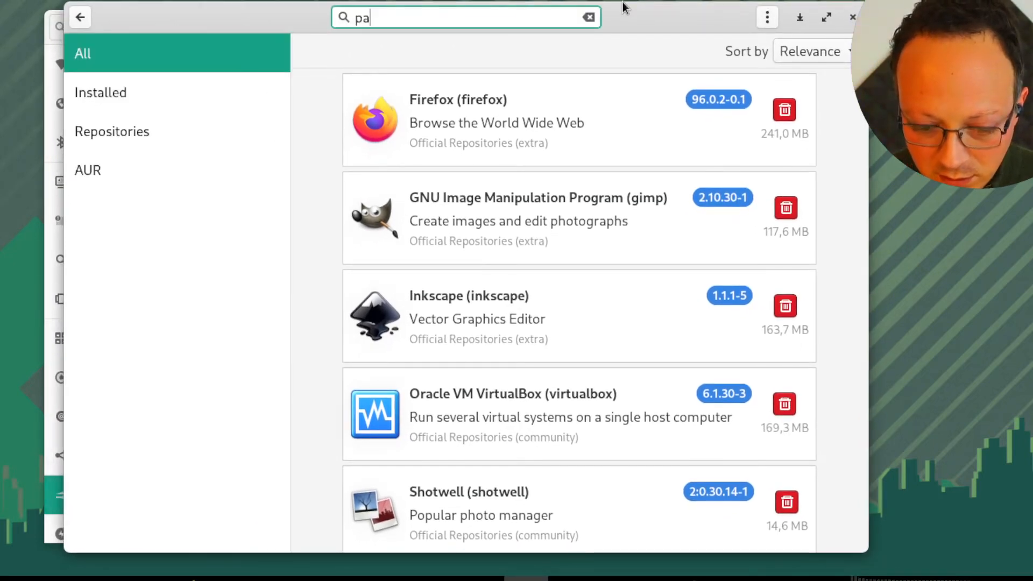
pyautogui.write('vu')
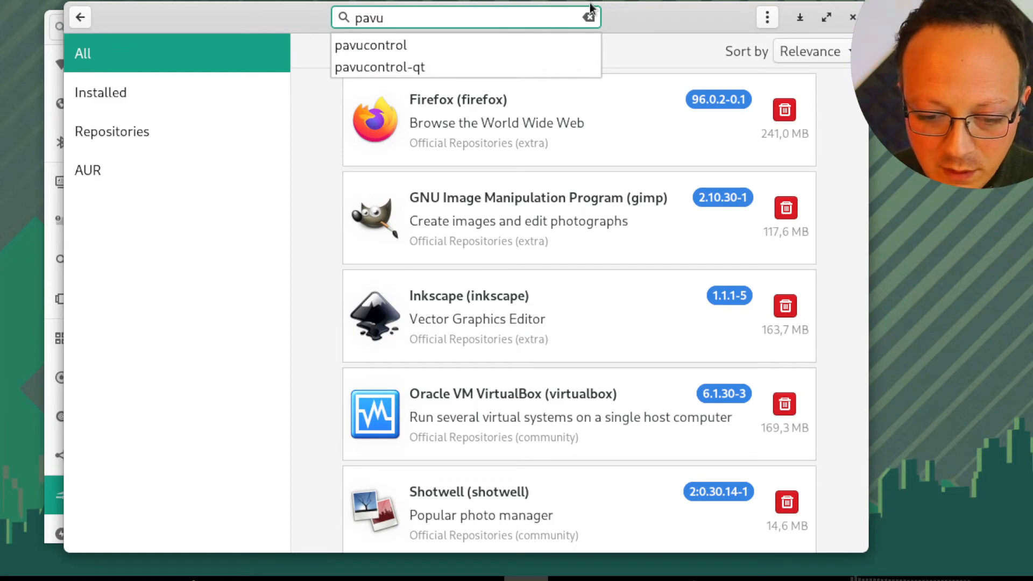
pyautogui.click(380, 66)
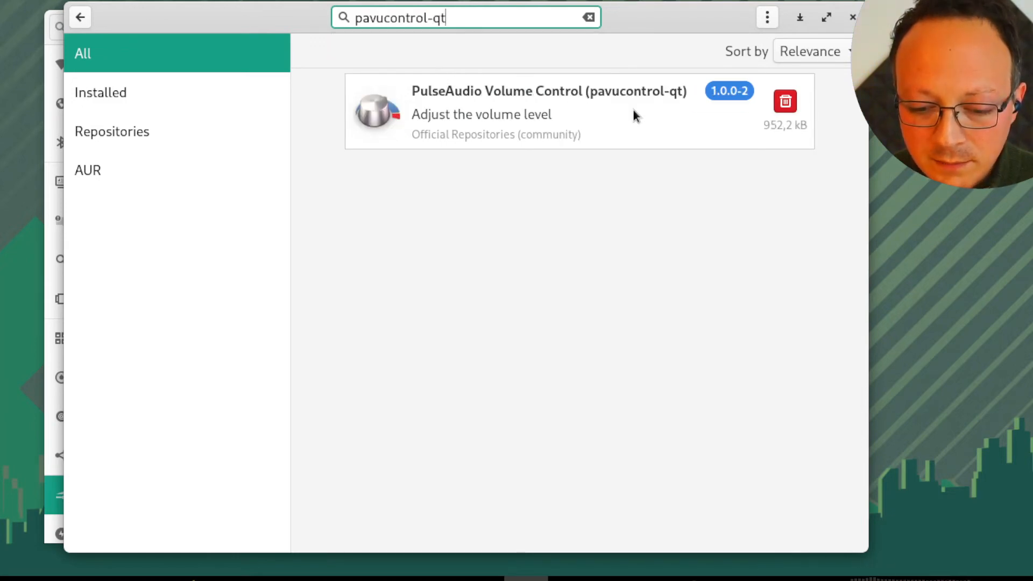
pyautogui.moveTo(624, 125)
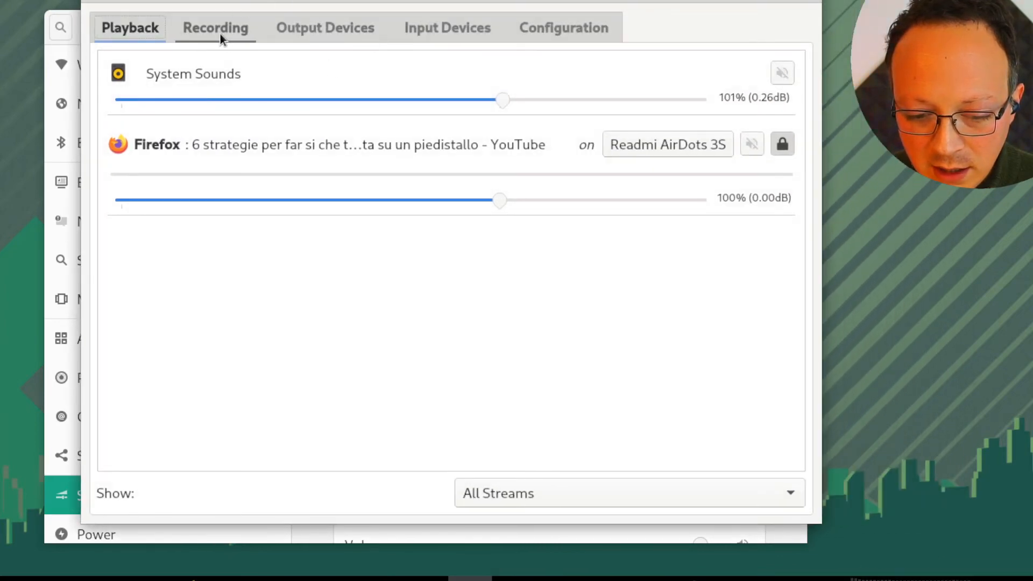
# Set the built-in HD Audio Controller's output port to Headphones (unplugged) in PulseAudio Volume Control.
pyautogui.click(216, 28)
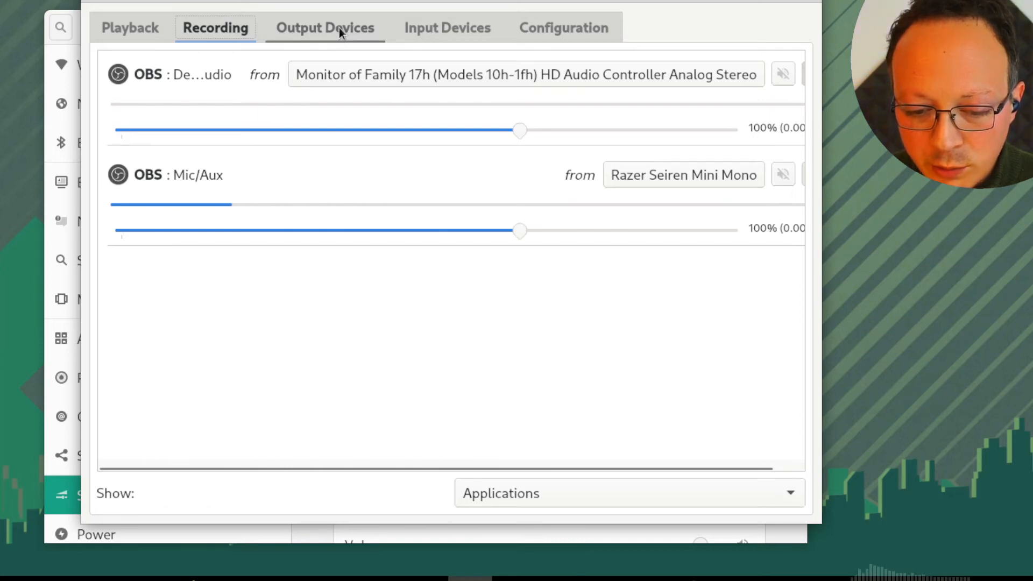
pyautogui.click(324, 28)
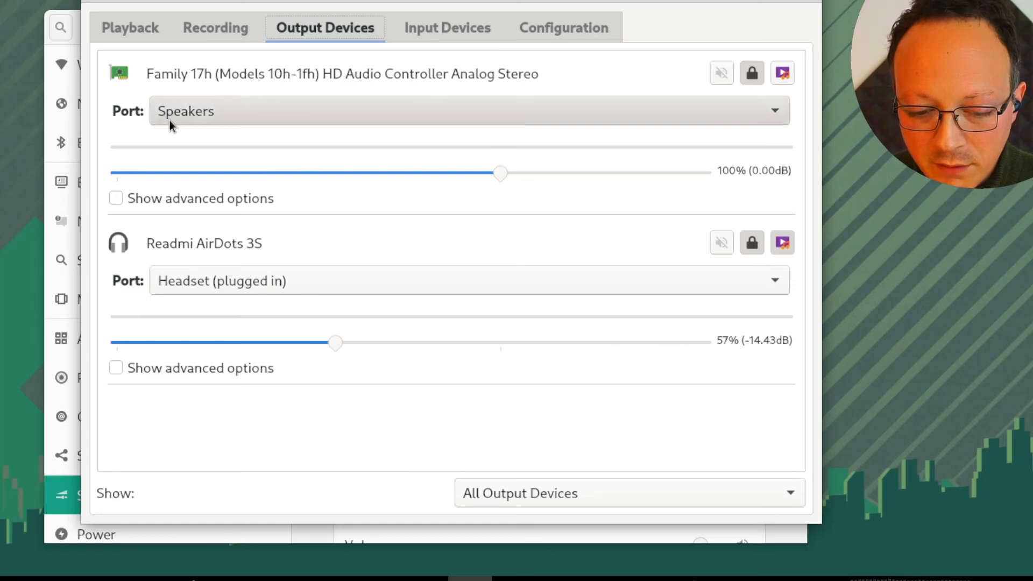
pyautogui.click(461, 111)
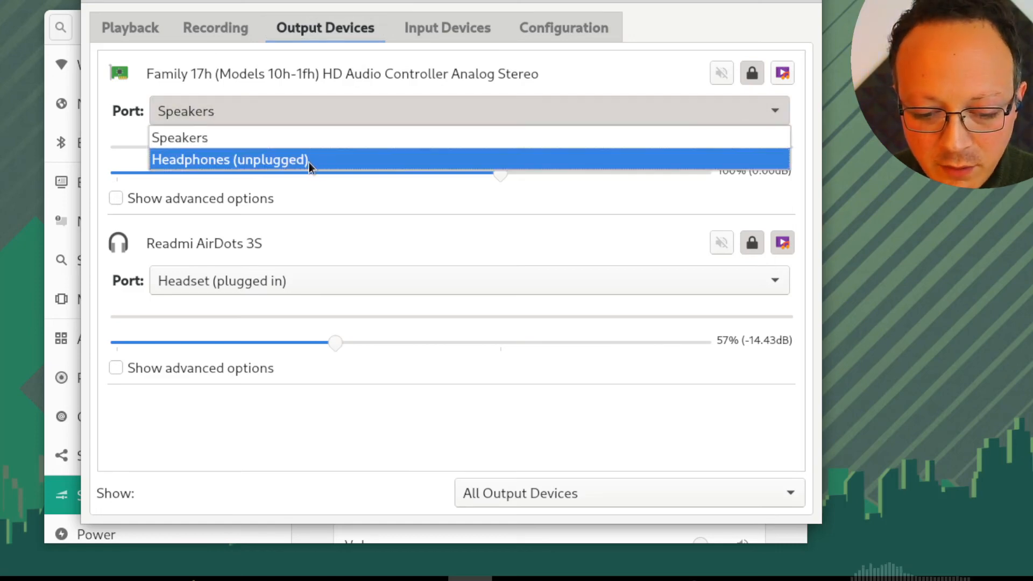
pyautogui.click(230, 160)
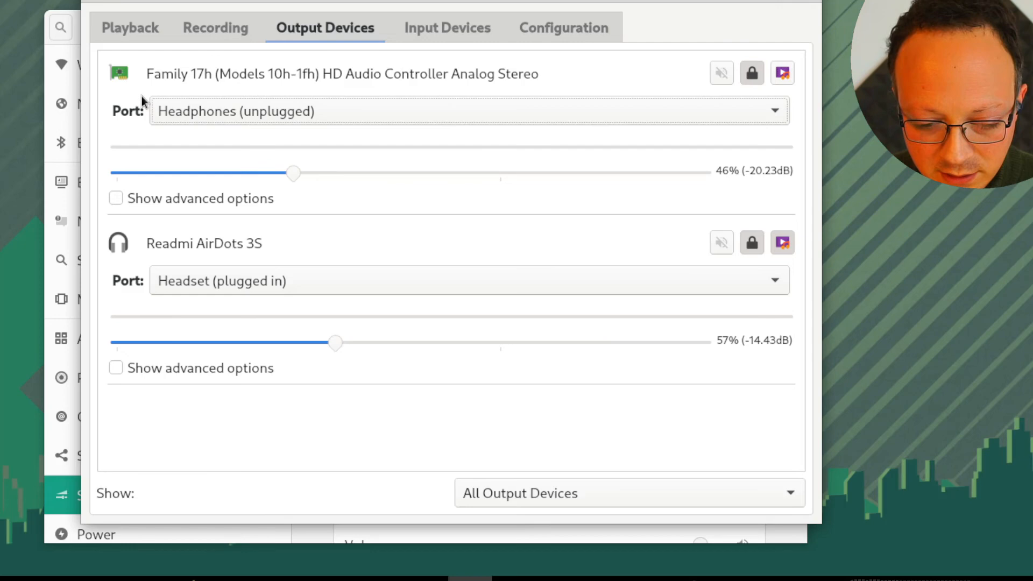
pyautogui.moveTo(66, 53)
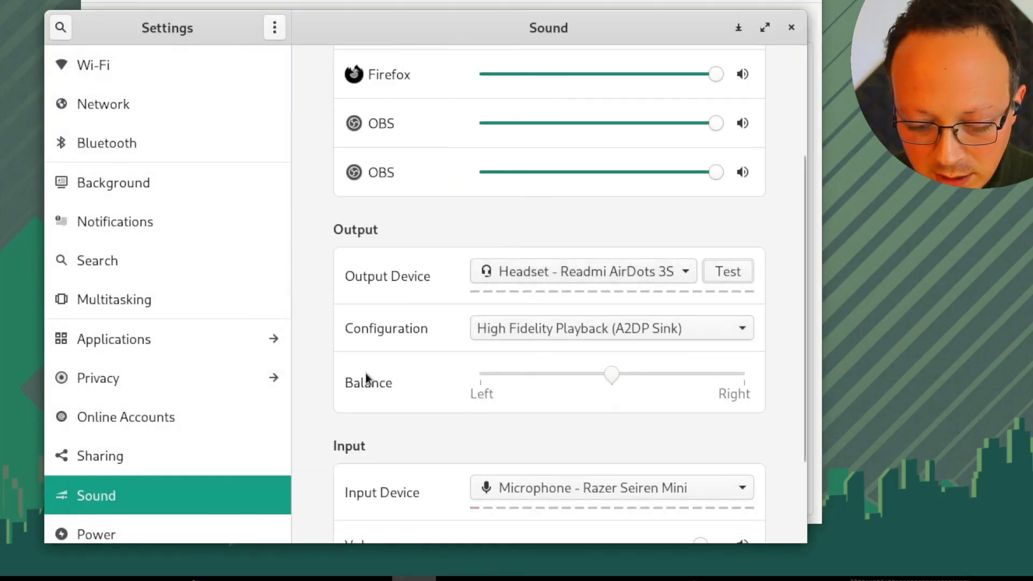
# Reopen the headset speaker test in Sound settings with the AirDots still set as output.
pyautogui.scroll(-3)
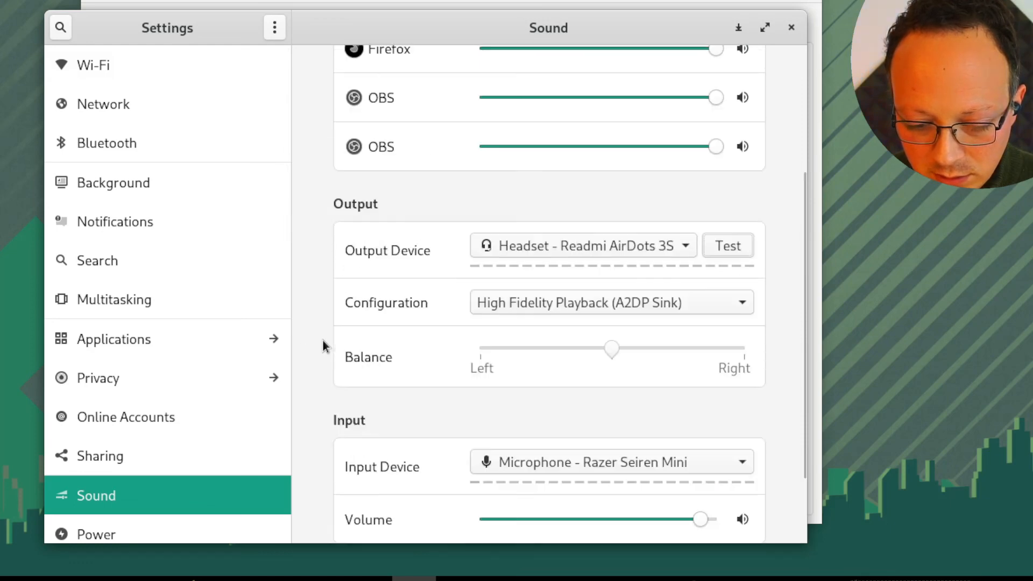
pyautogui.scroll(3)
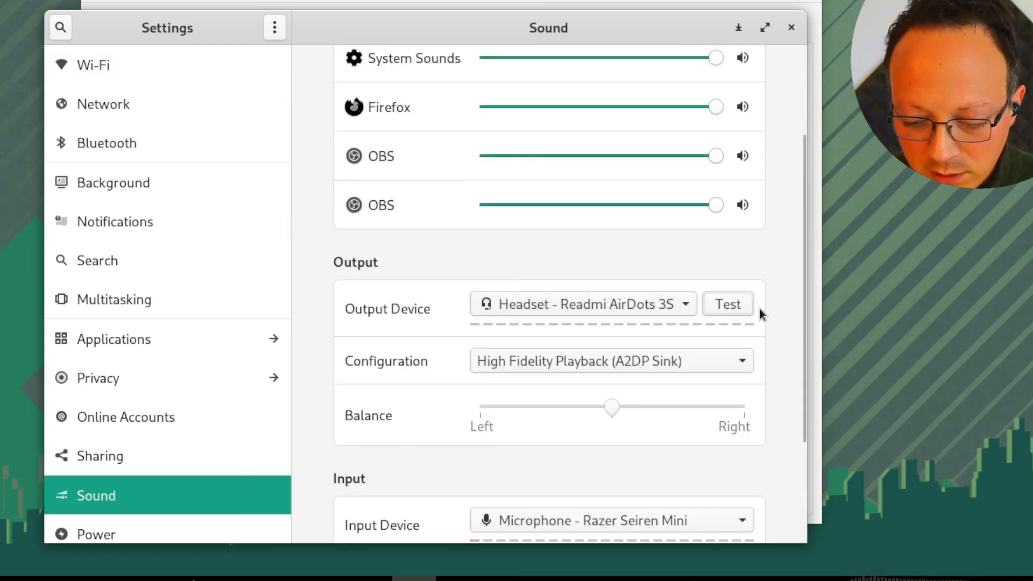
pyautogui.click(727, 304)
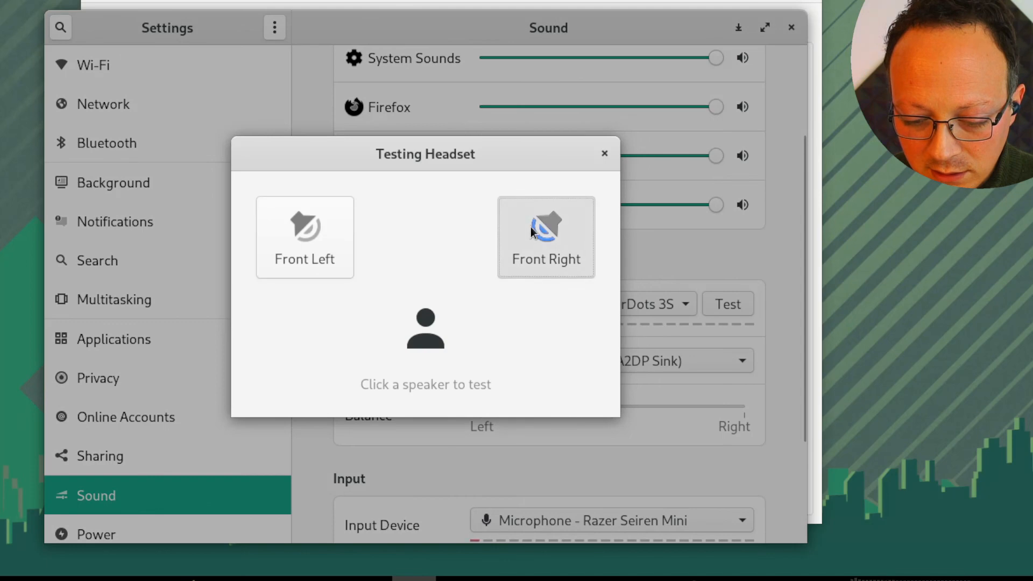